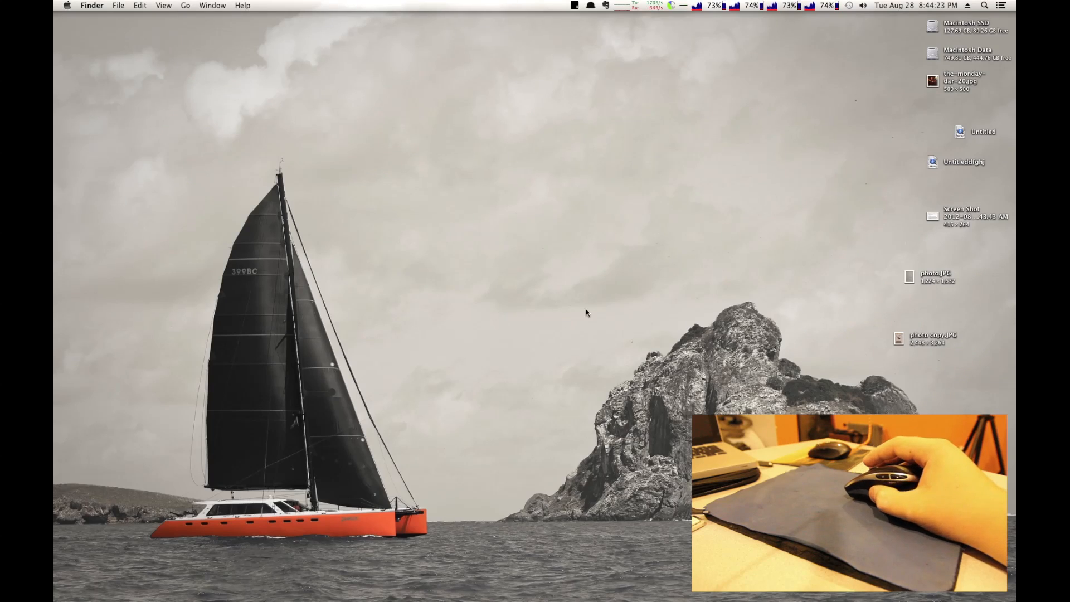
mouse_move(546, 282)
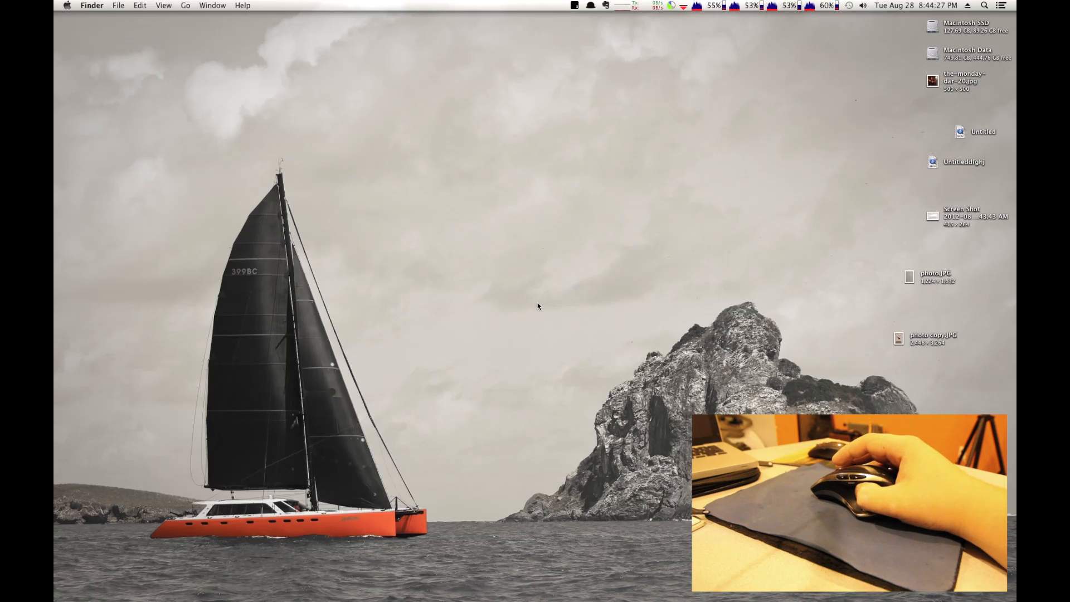
mouse_move(567, 211)
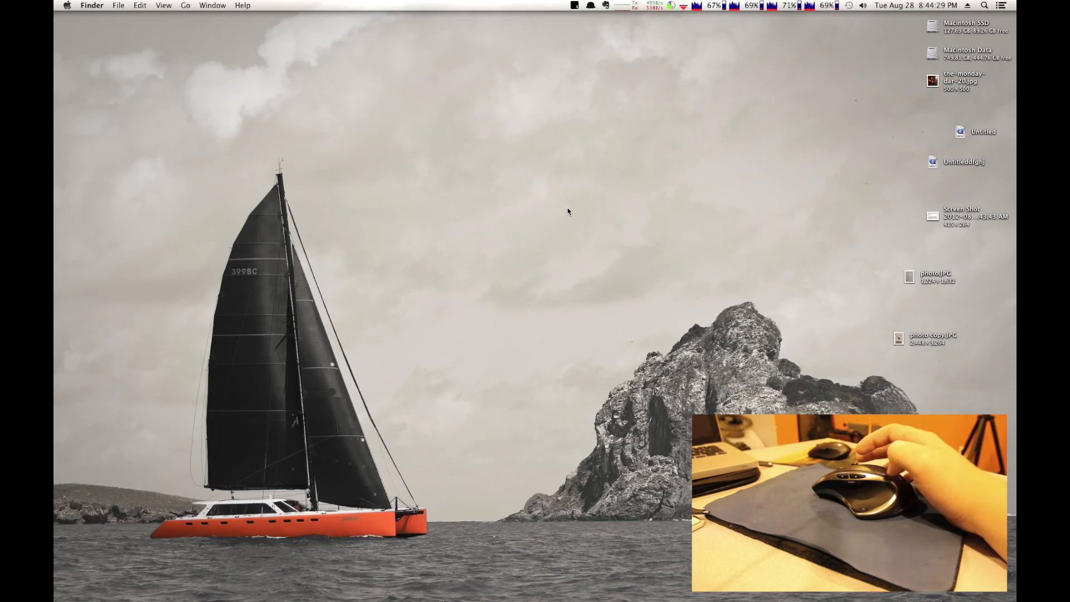
mouse_move(507, 316)
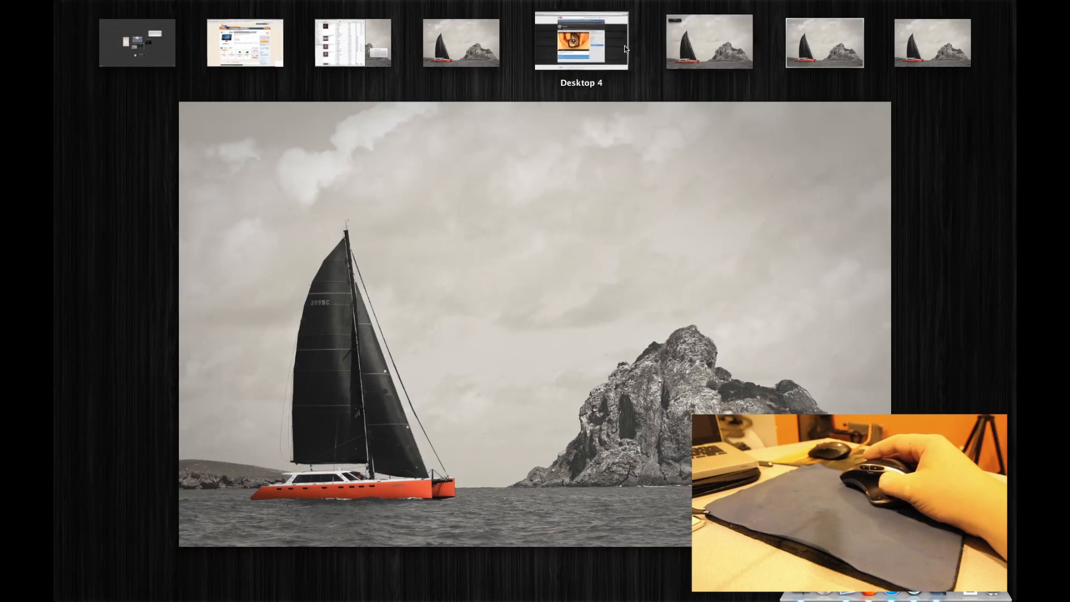
mouse_move(763, 216)
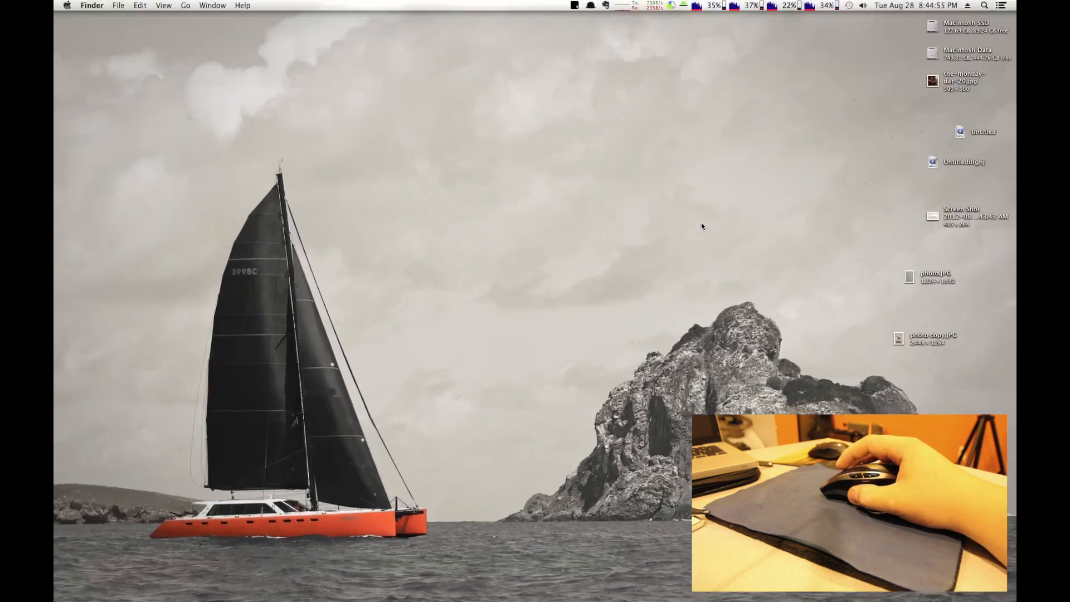
mouse_move(654, 210)
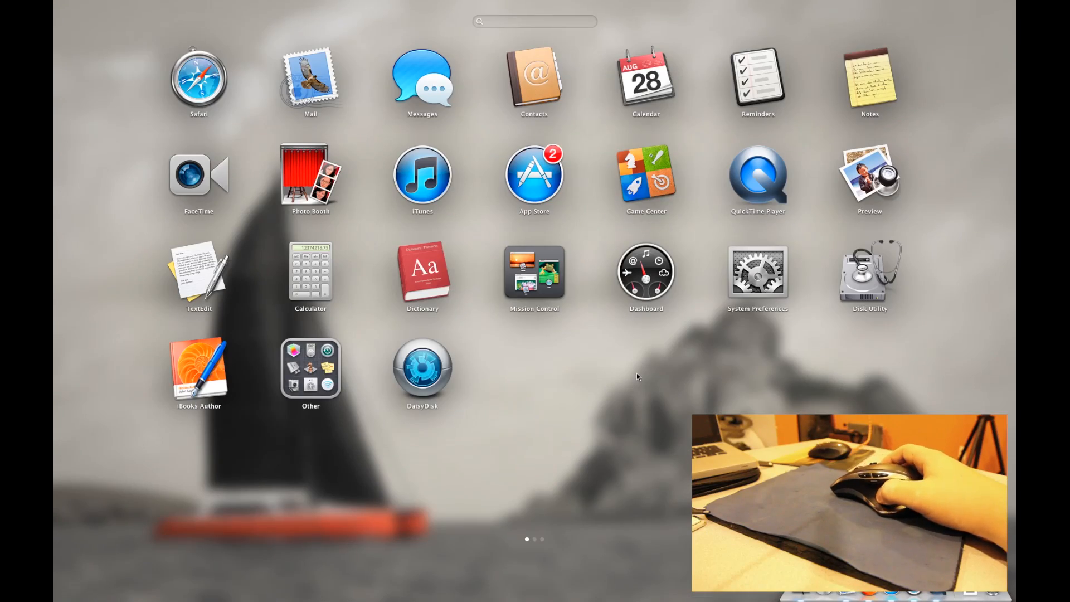
Open Launchpad and launch System Preferences from its app grid
scroll(left, 3)
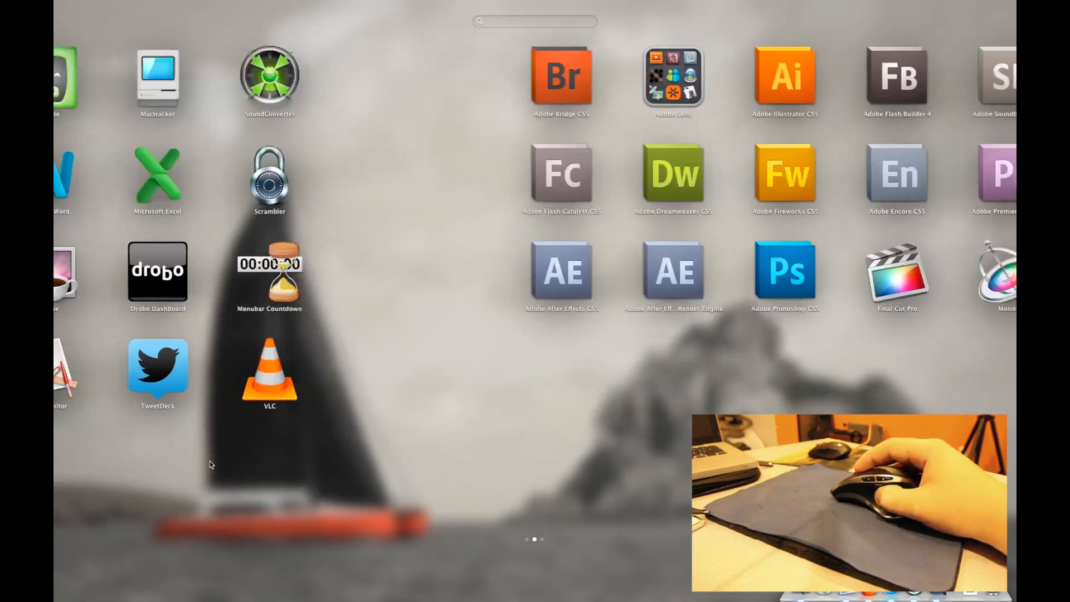
scroll(left, 3)
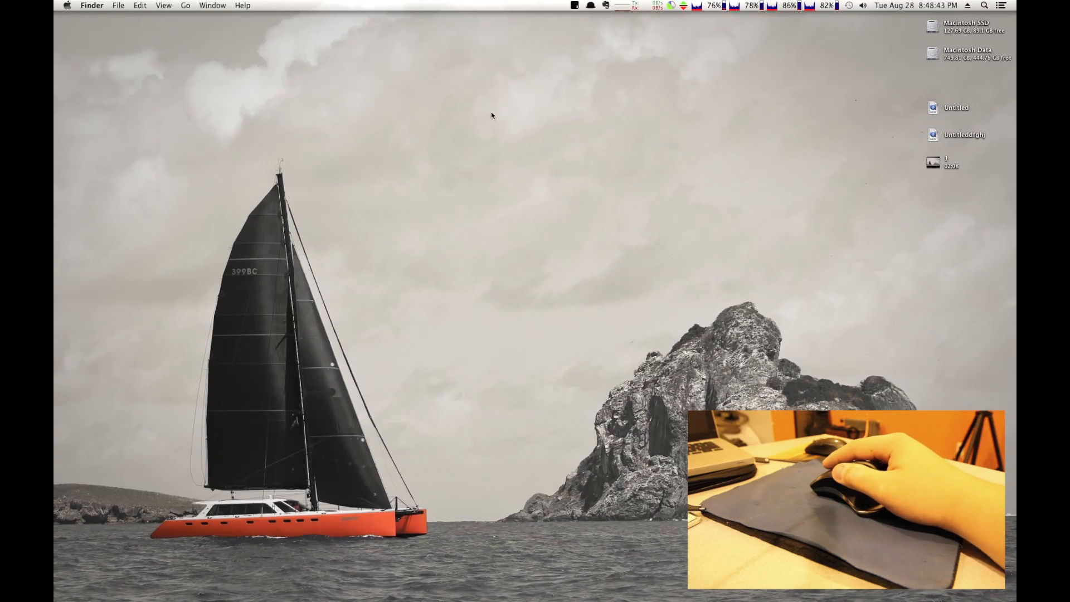
mouse_move(612, 287)
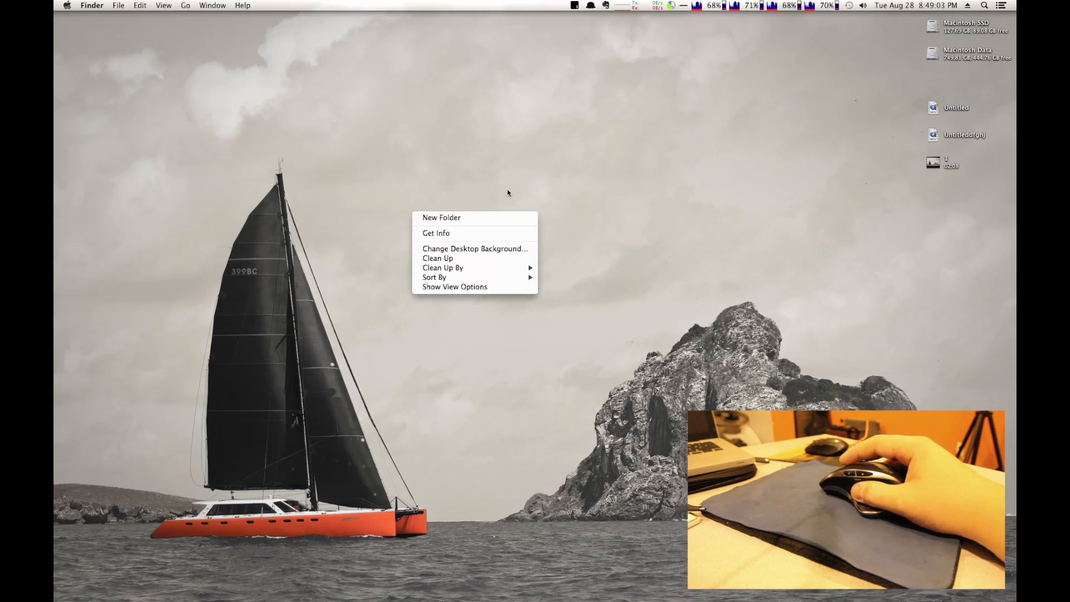
click(680, 221)
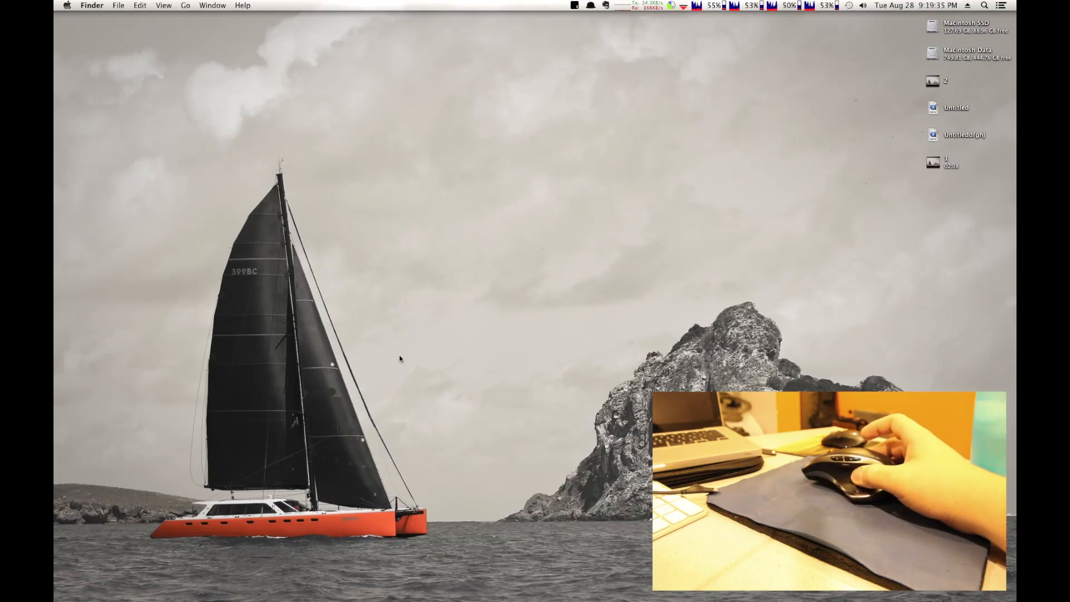
mouse_move(490, 362)
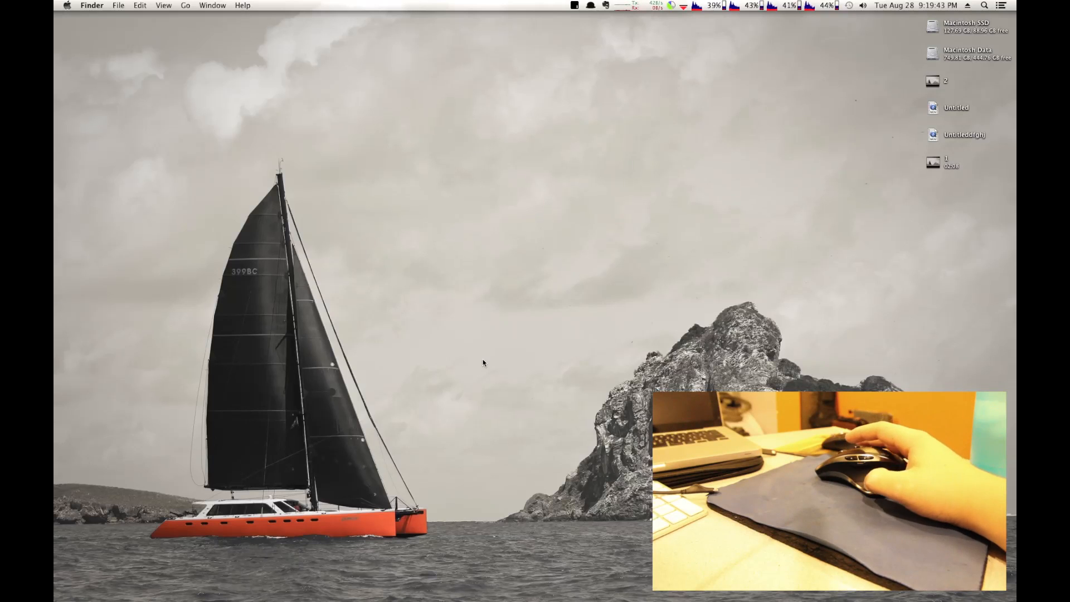
mouse_move(387, 417)
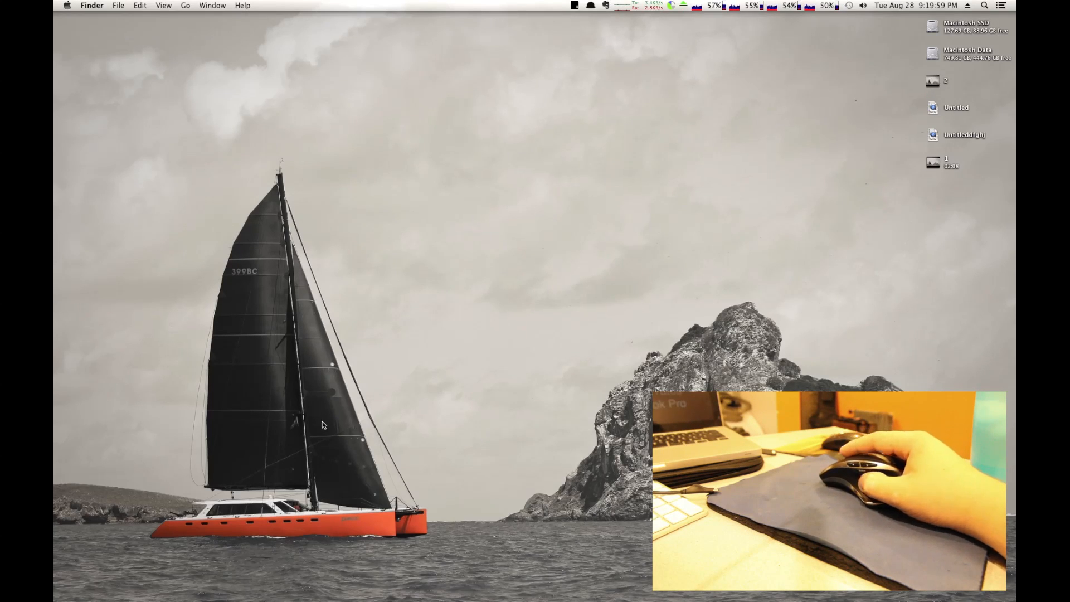
mouse_move(483, 308)
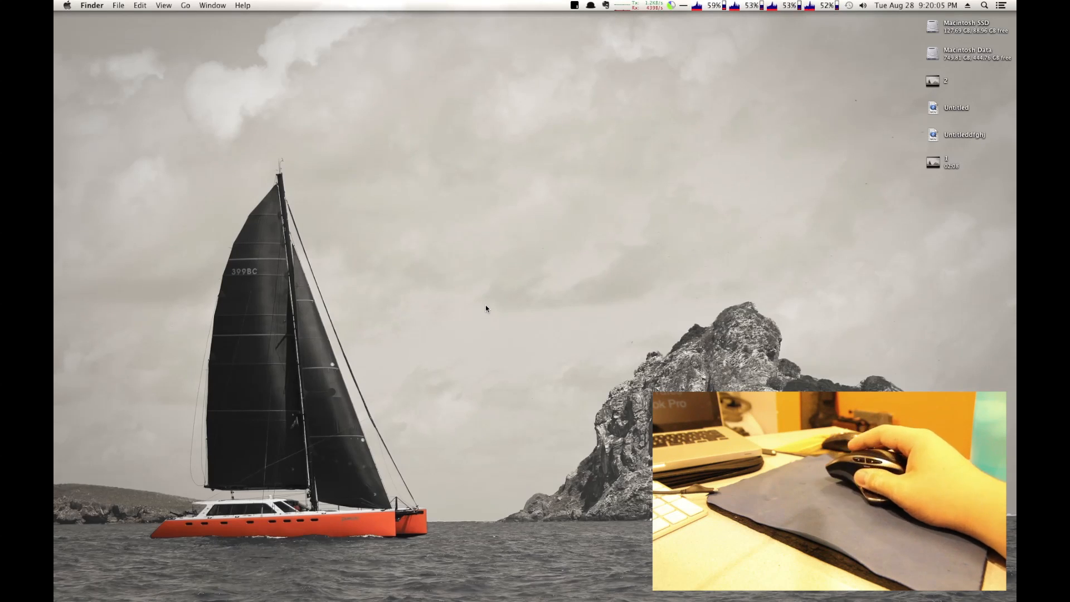
mouse_move(559, 325)
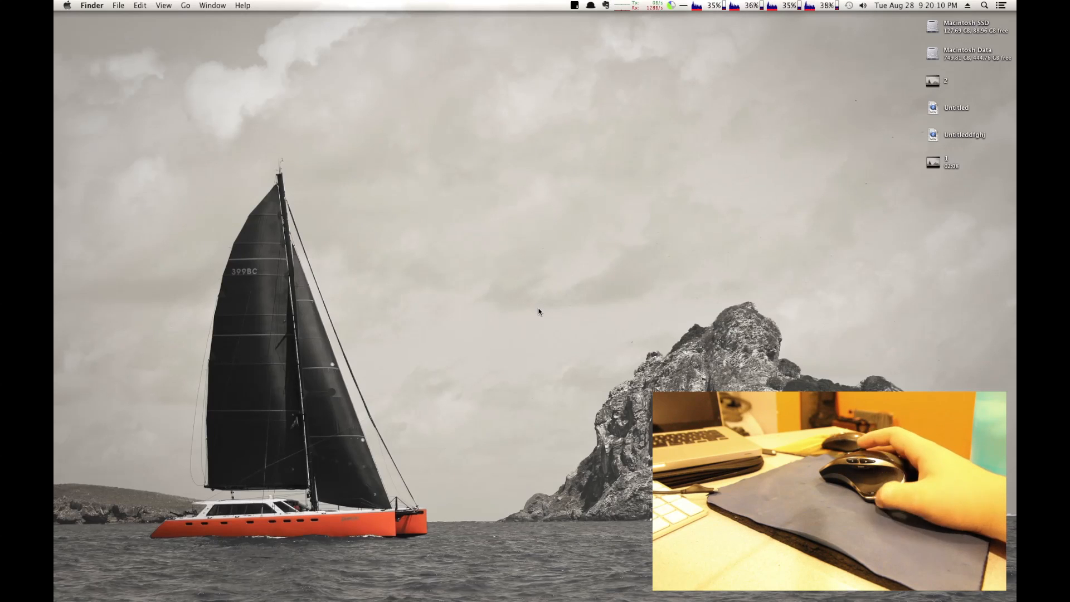
click(67, 6)
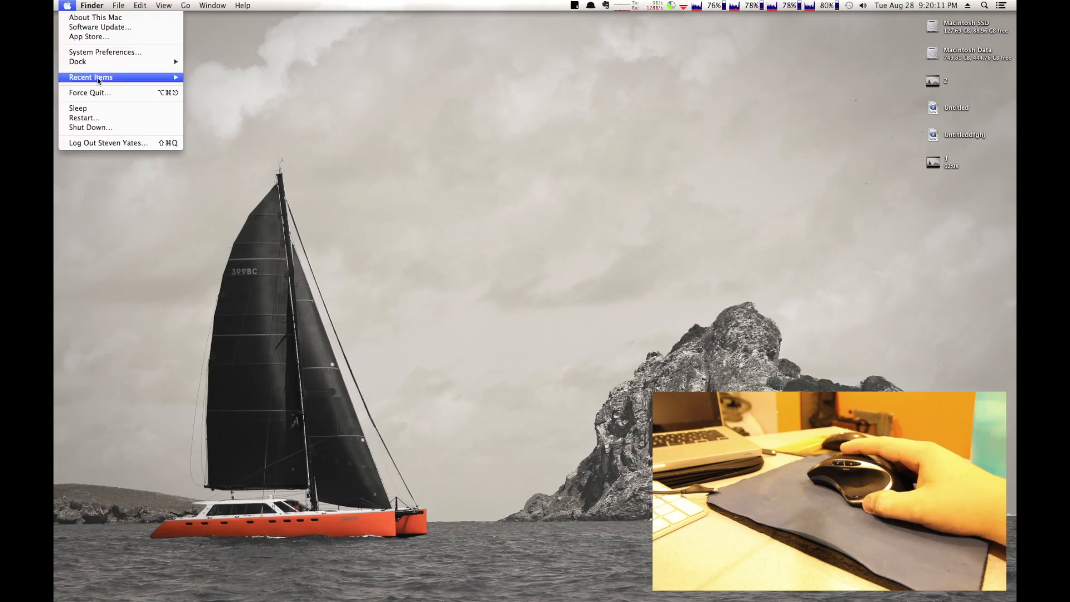
mouse_move(104, 51)
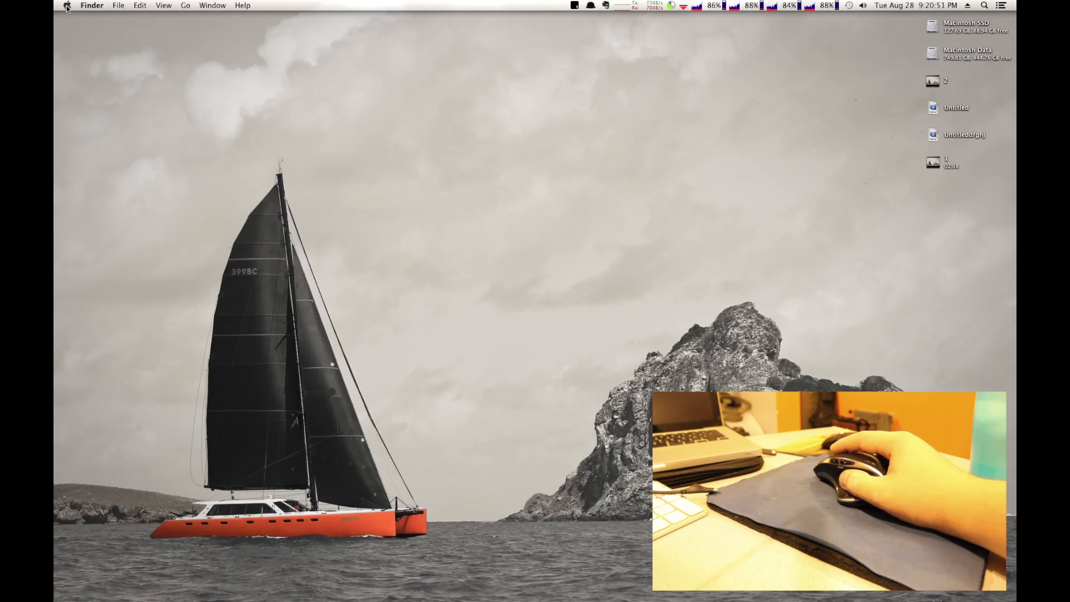
click(67, 5)
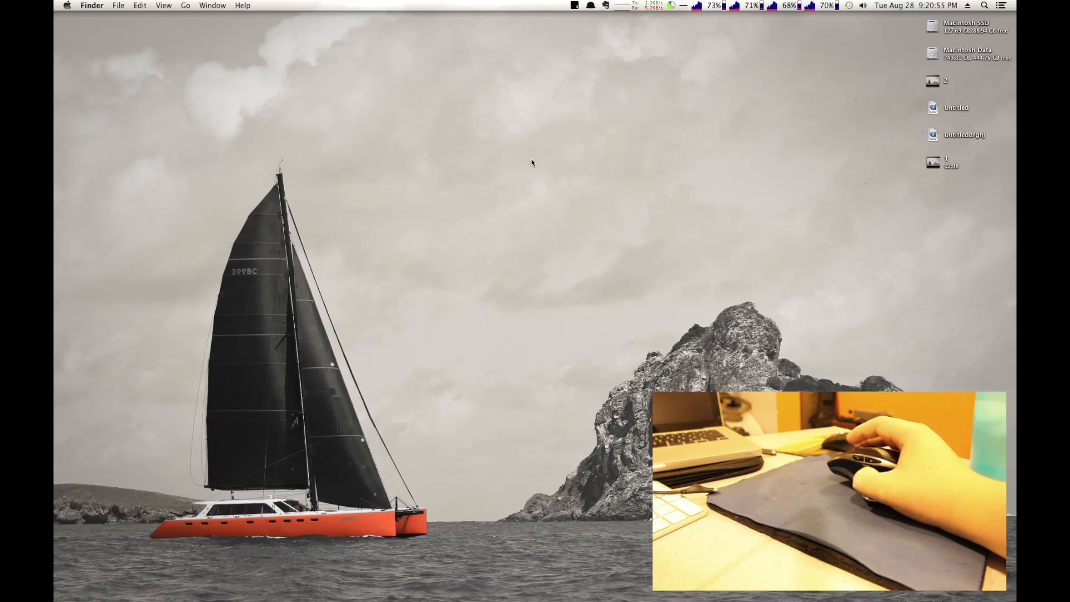
mouse_move(576, 171)
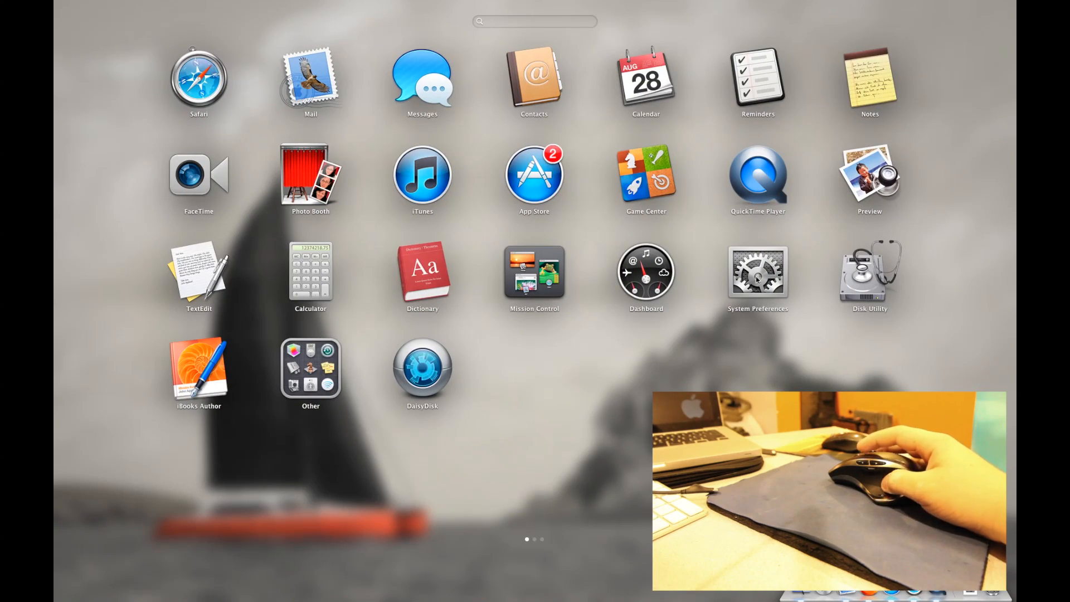
click(757, 272)
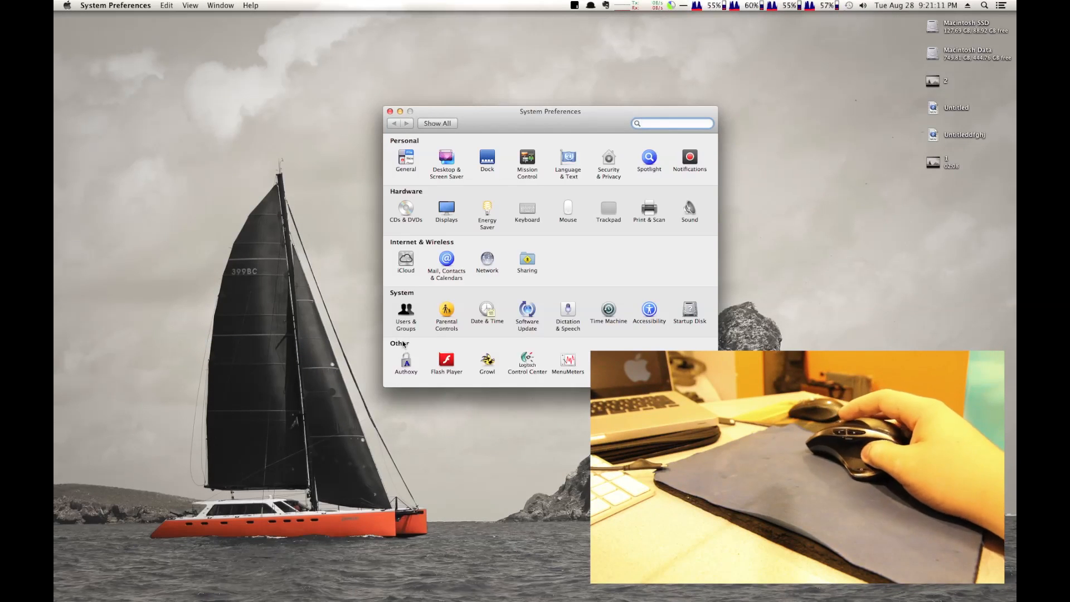
mouse_move(504, 351)
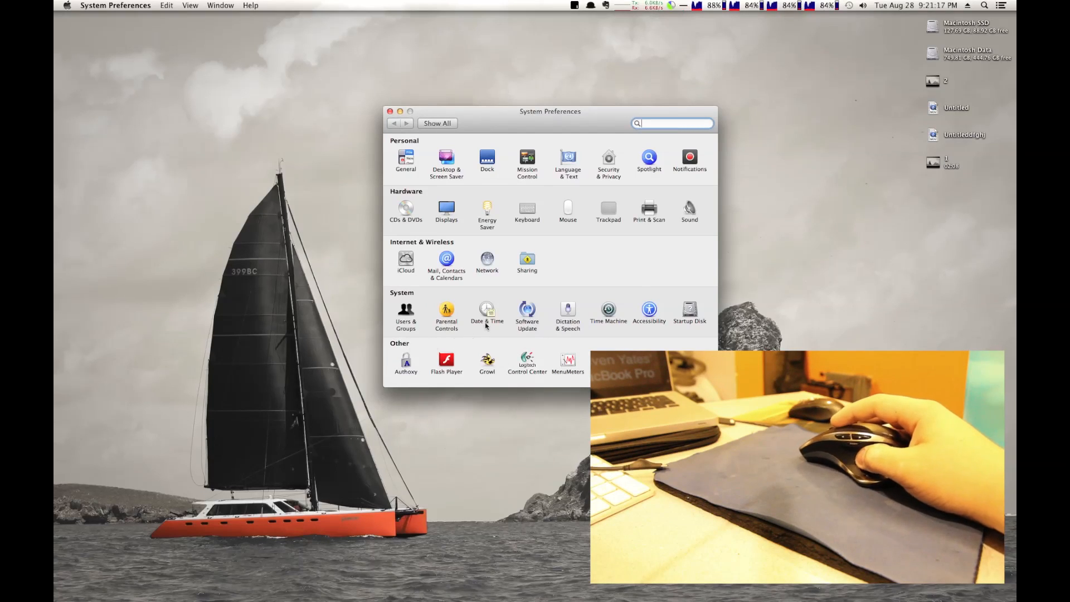
mouse_move(617, 269)
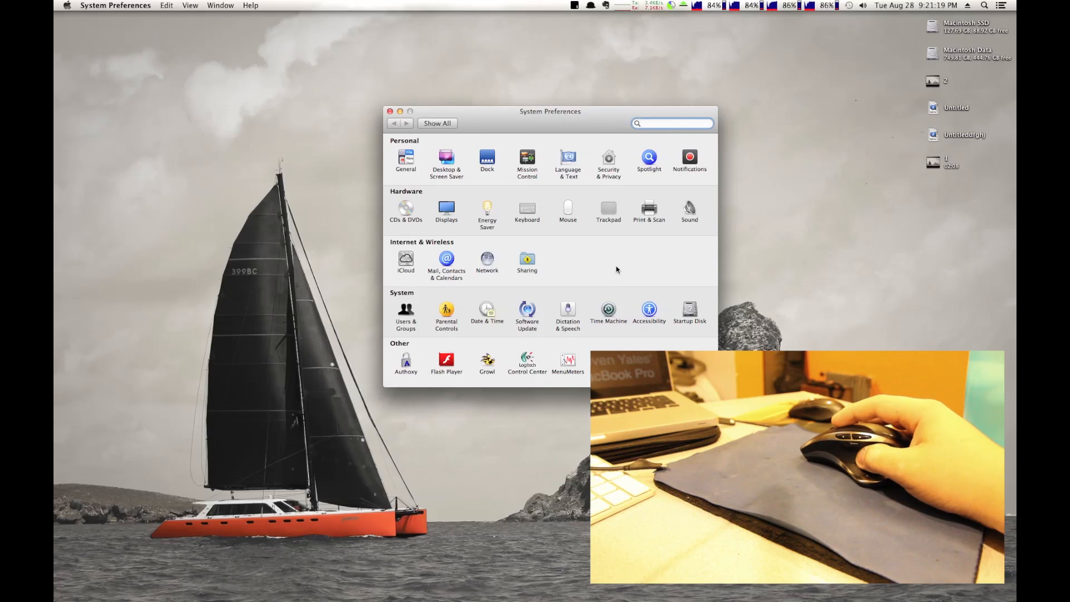
mouse_move(615, 125)
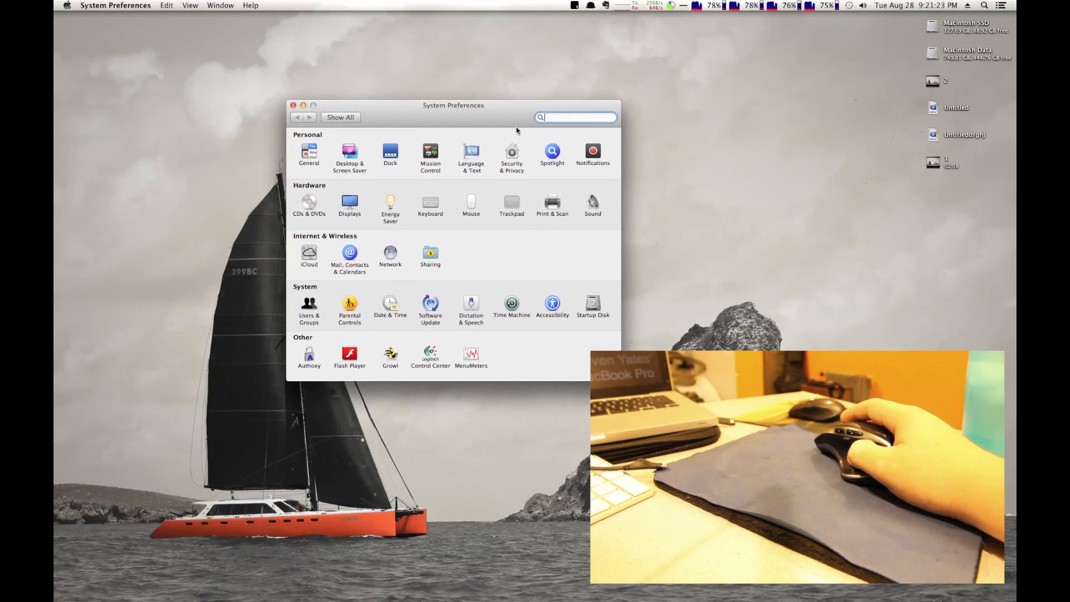
Move the System Preferences window and open the Logitech Control Center pane
drag(453, 105, 414, 94)
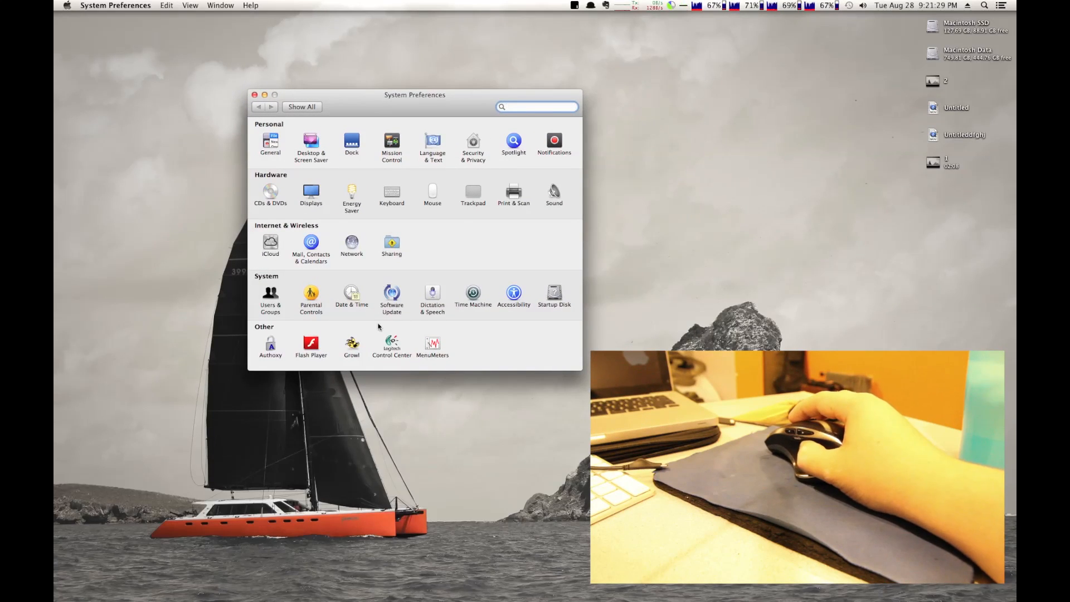
click(392, 343)
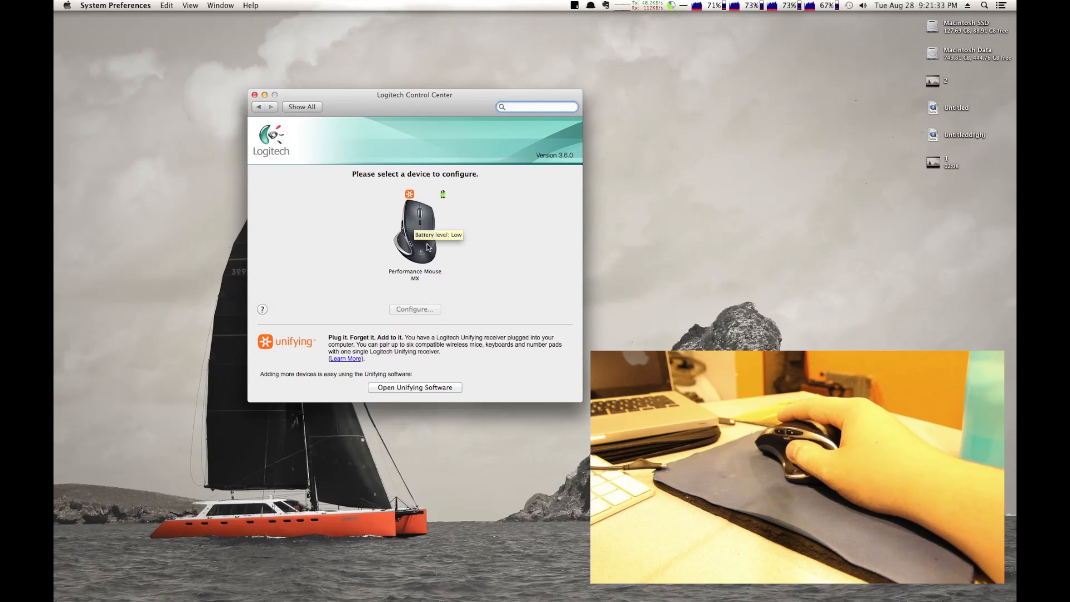
mouse_move(414, 229)
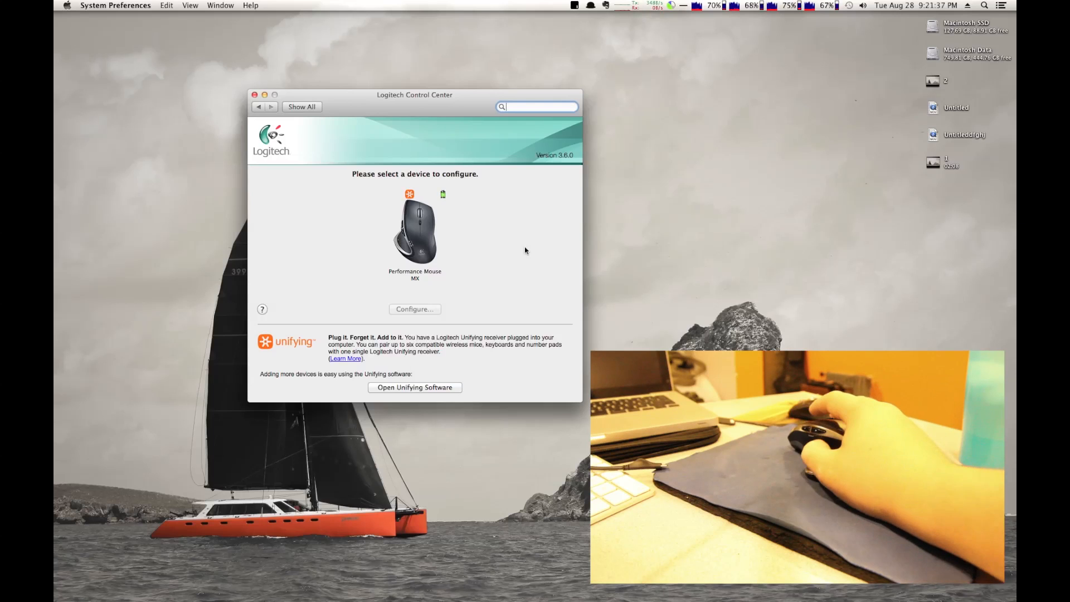
mouse_move(449, 232)
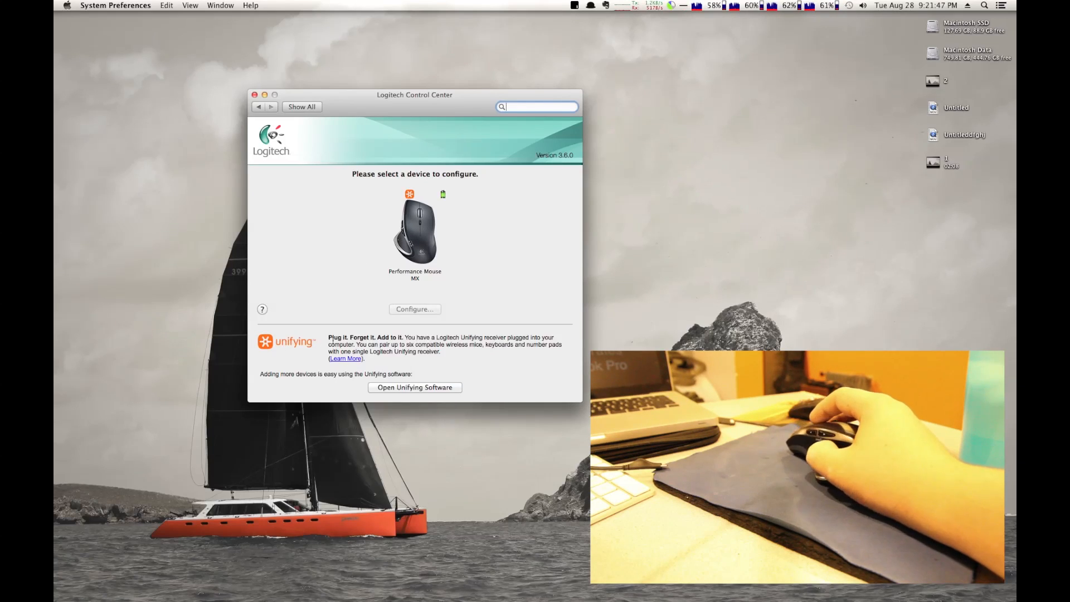
mouse_move(246, 362)
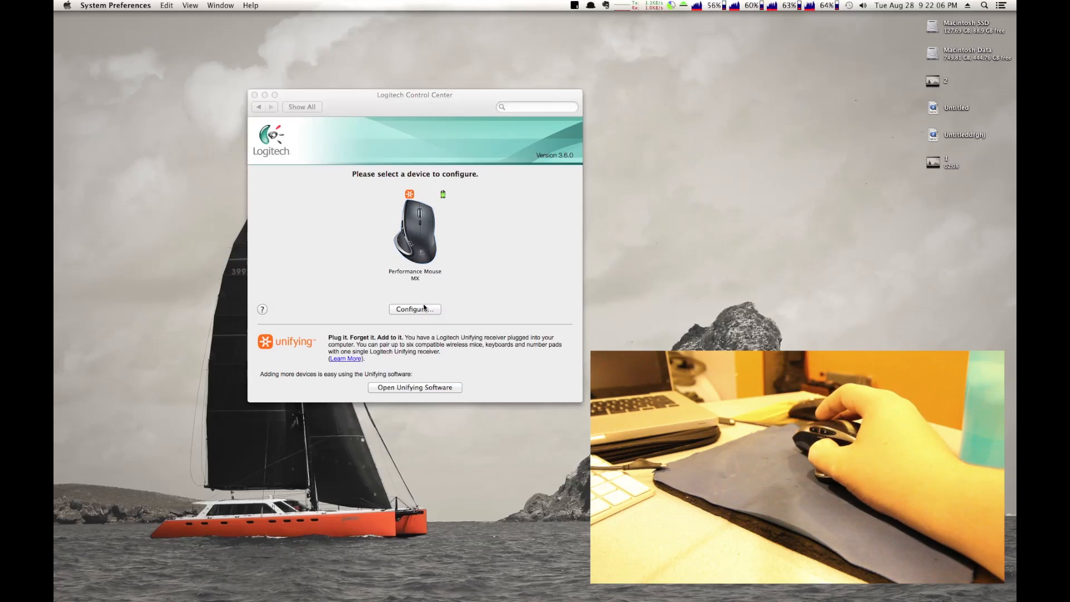
Configure the Performance Mouse MX, checking General before showing the Buttons list
click(414, 309)
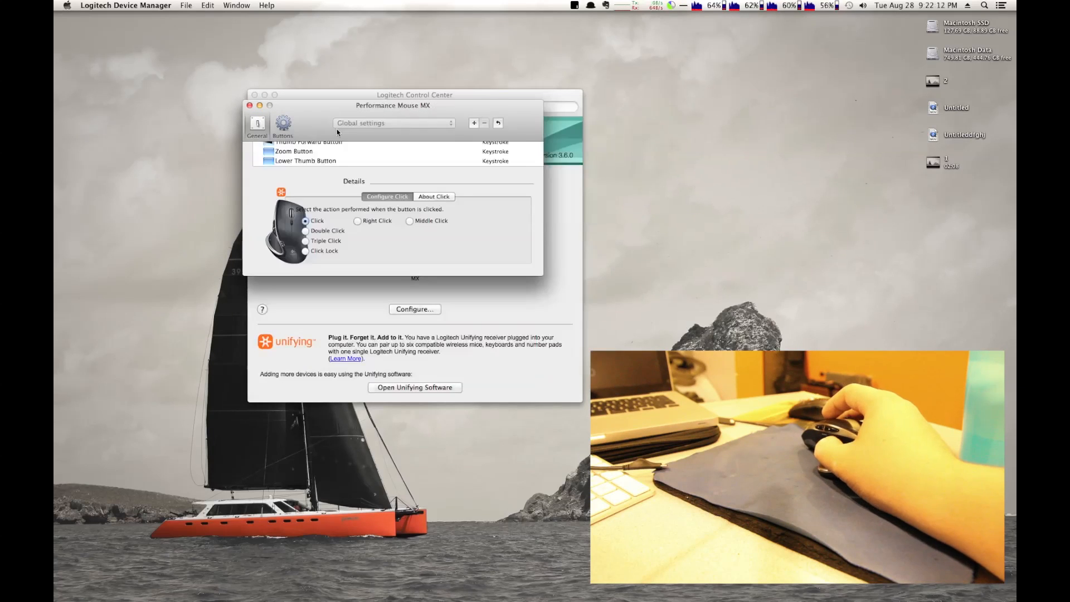
click(257, 127)
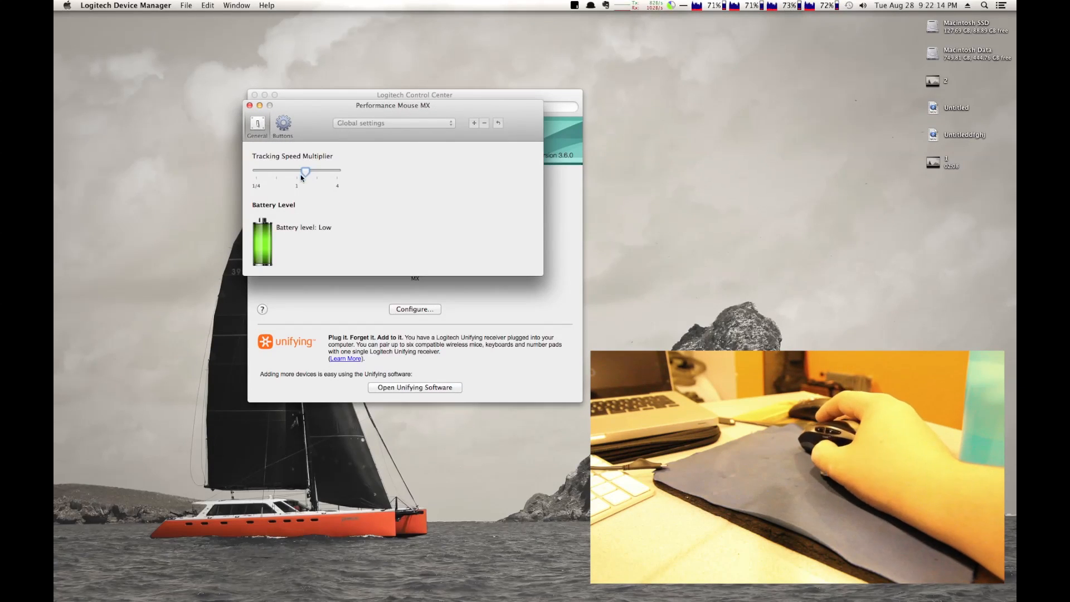
mouse_move(334, 231)
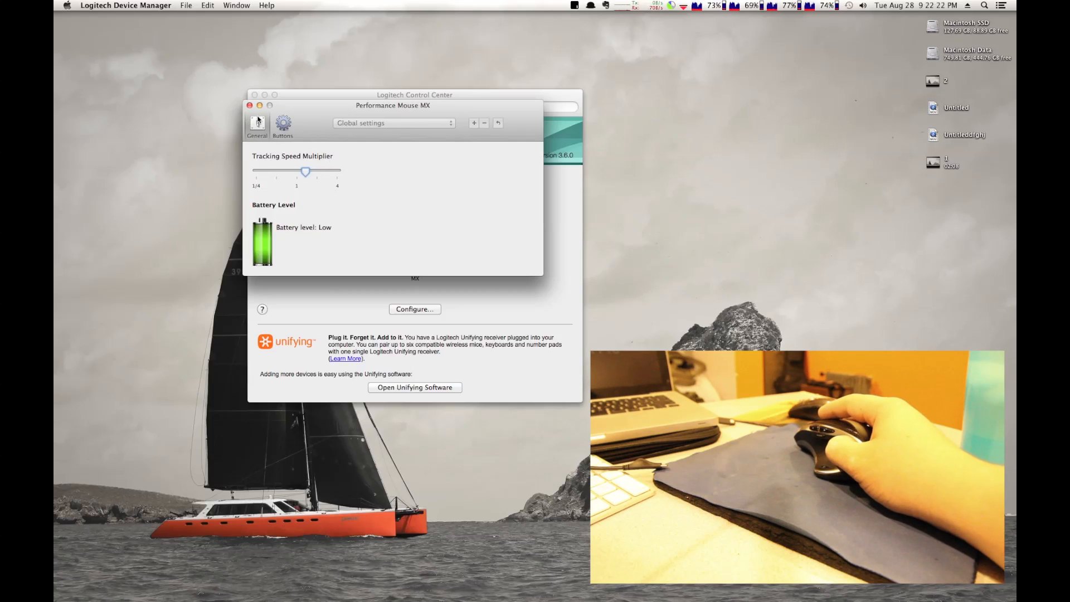
click(282, 126)
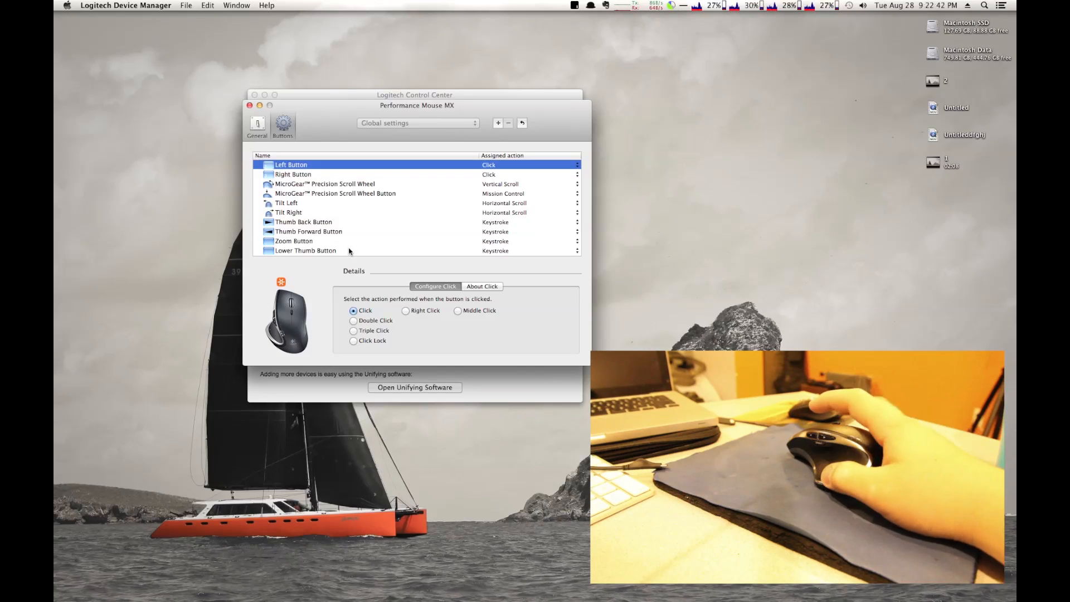
Select Lower Thumb Button and record L as its keystroke
click(305, 251)
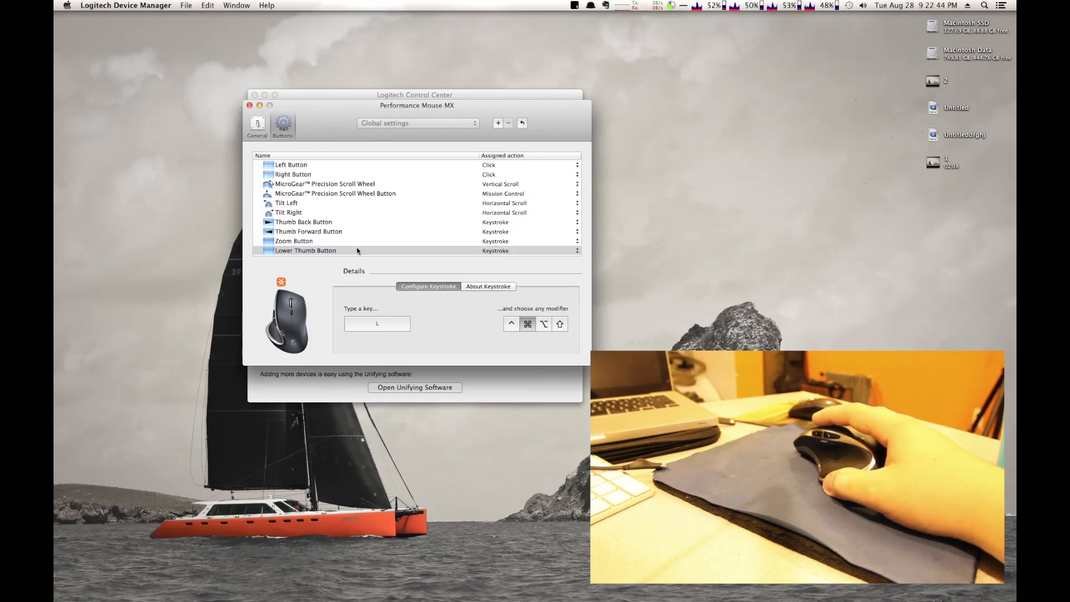
click(293, 241)
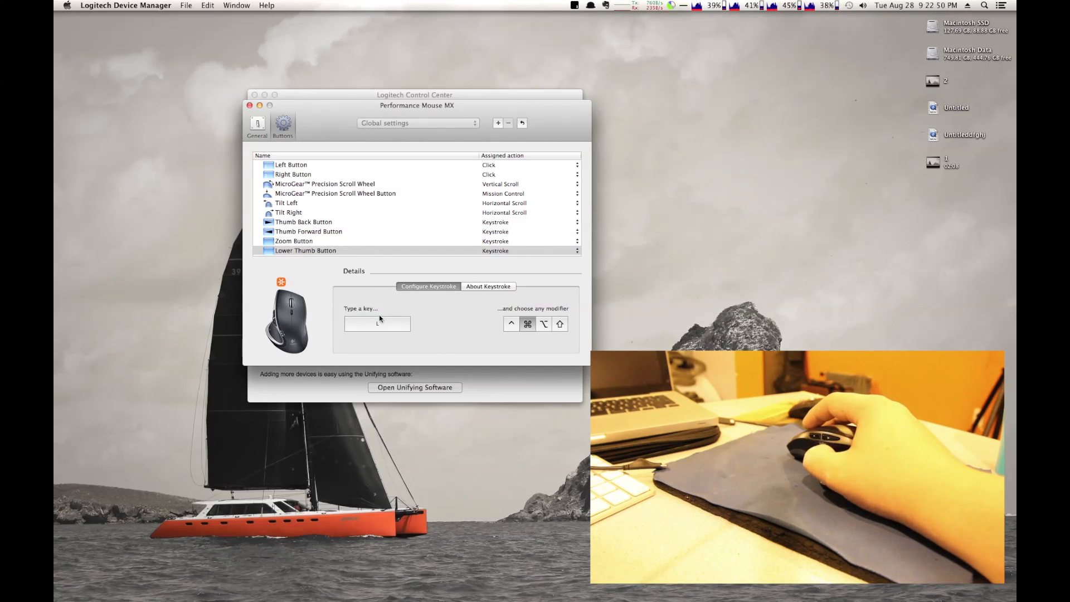
text(L)
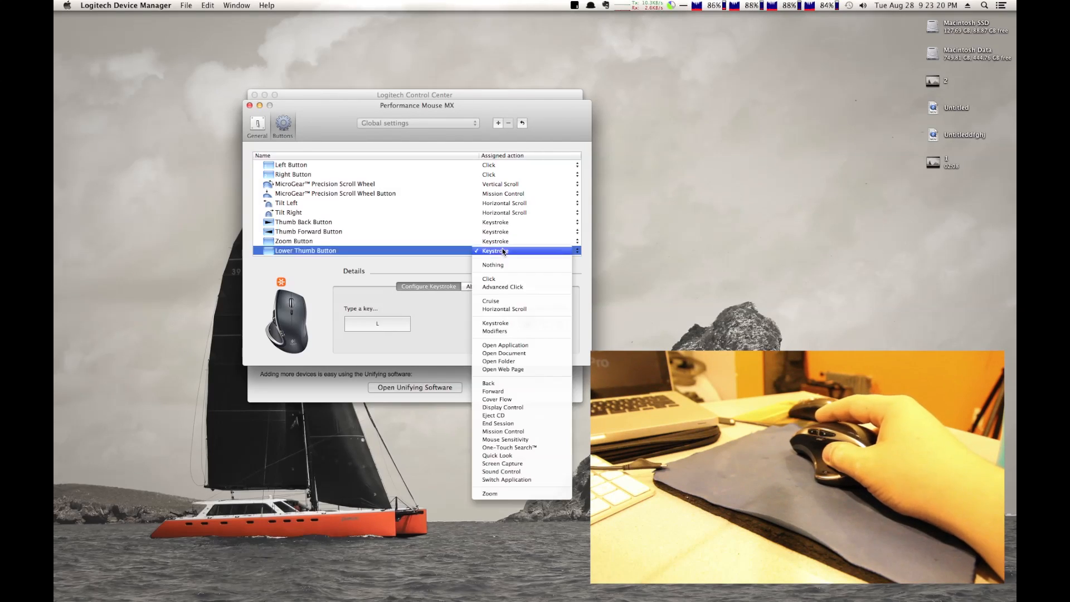
mouse_move(489, 383)
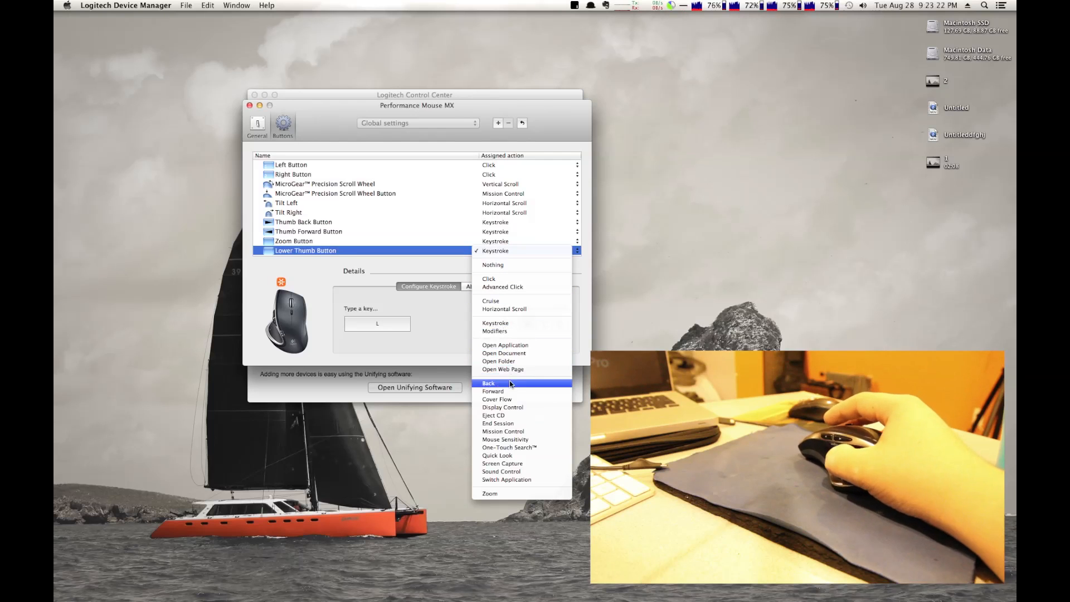
mouse_move(503, 431)
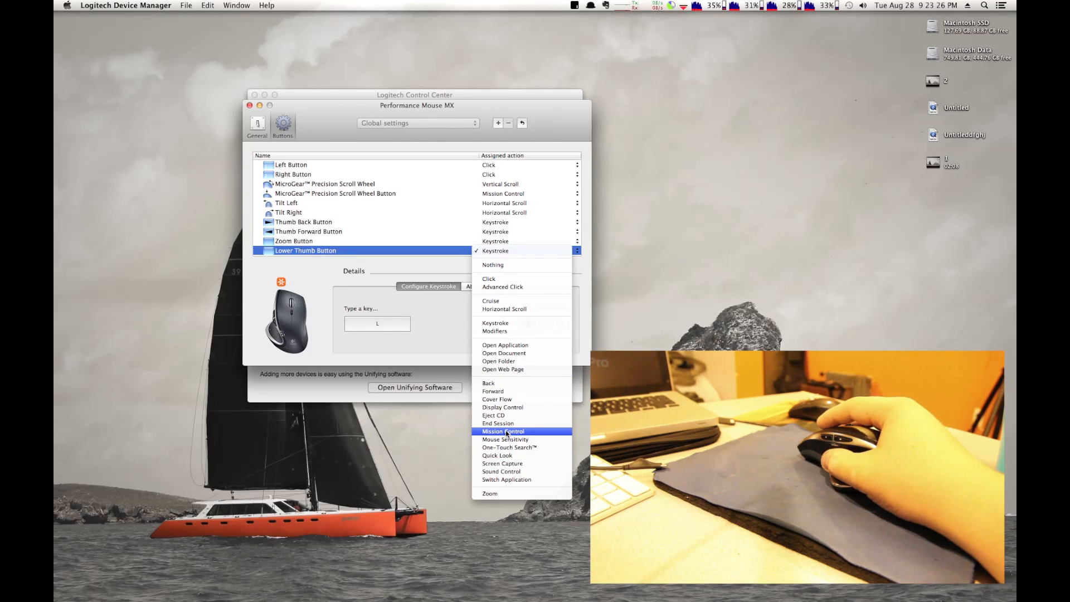
Choose Mission Control as the Lower Thumb Button's assigned action
click(503, 432)
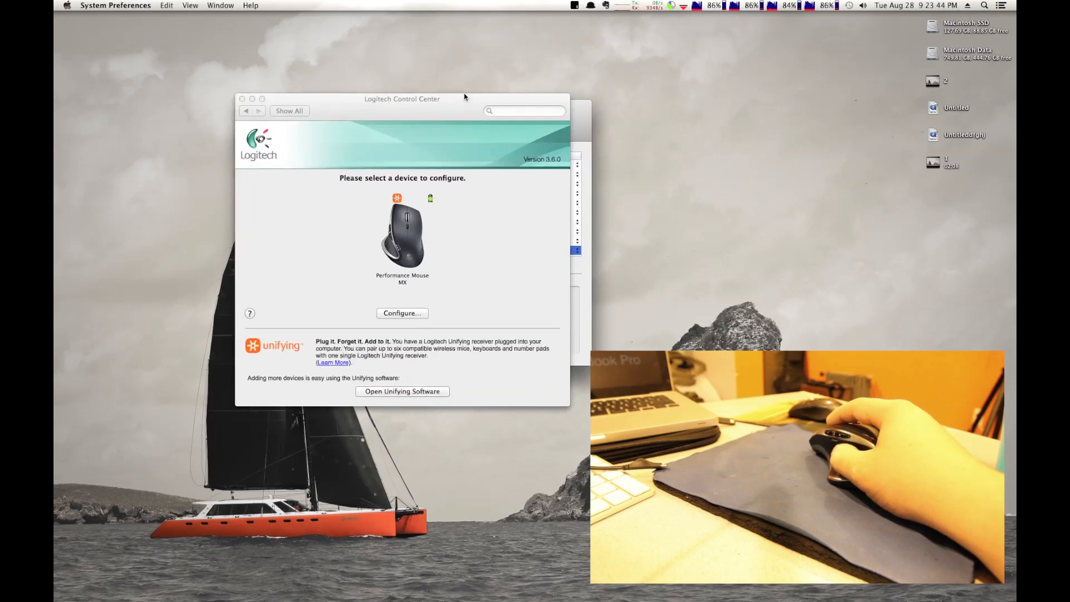
Set Lower Thumb Button's action to Keystroke with key L
click(402, 312)
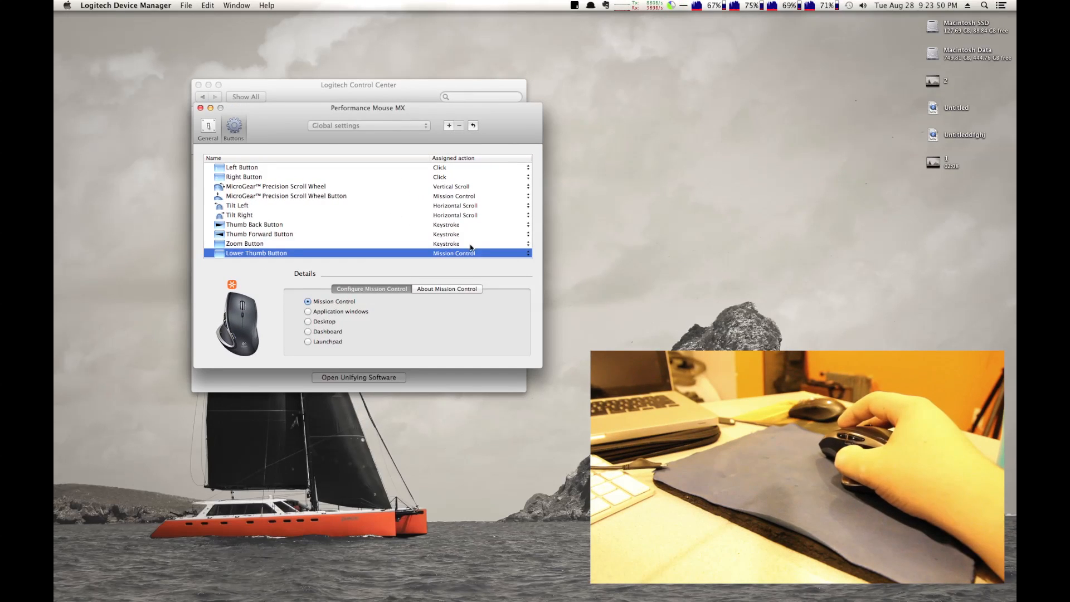
click(526, 253)
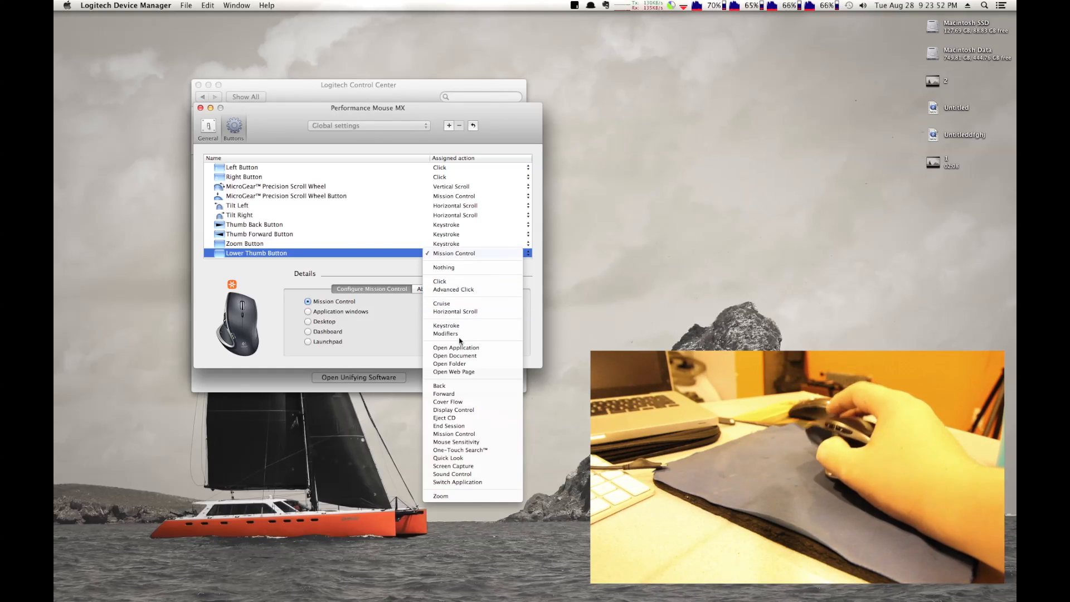
mouse_move(447, 325)
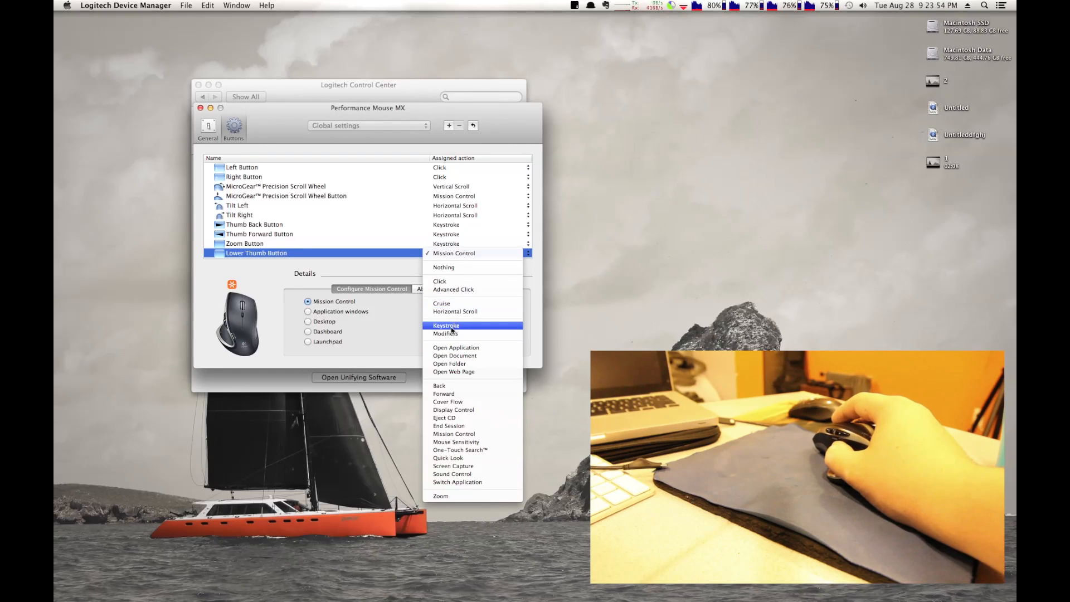
click(446, 325)
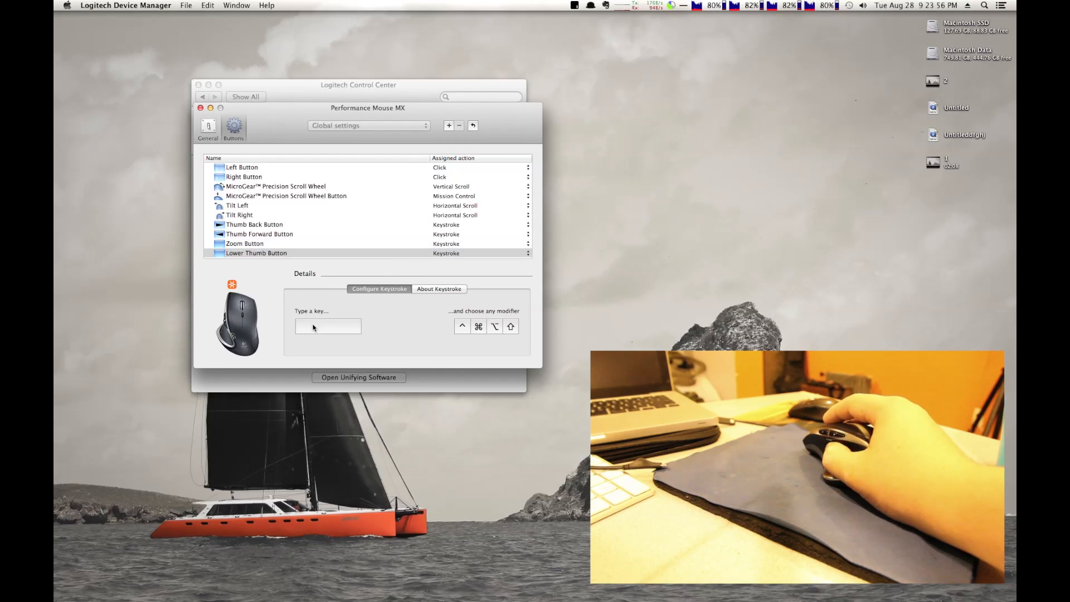
mouse_move(441, 332)
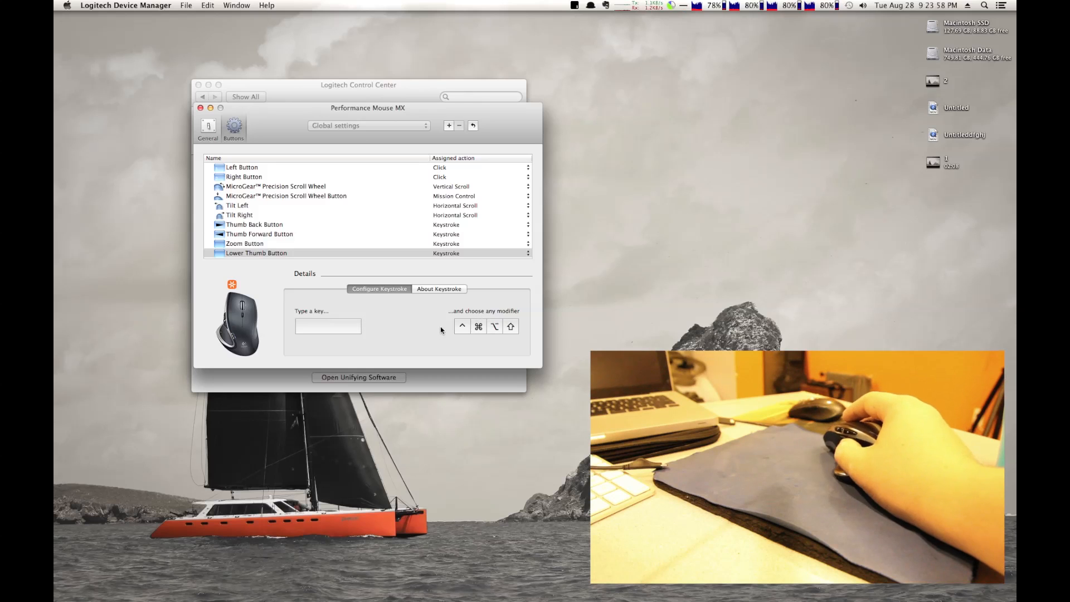
mouse_move(429, 321)
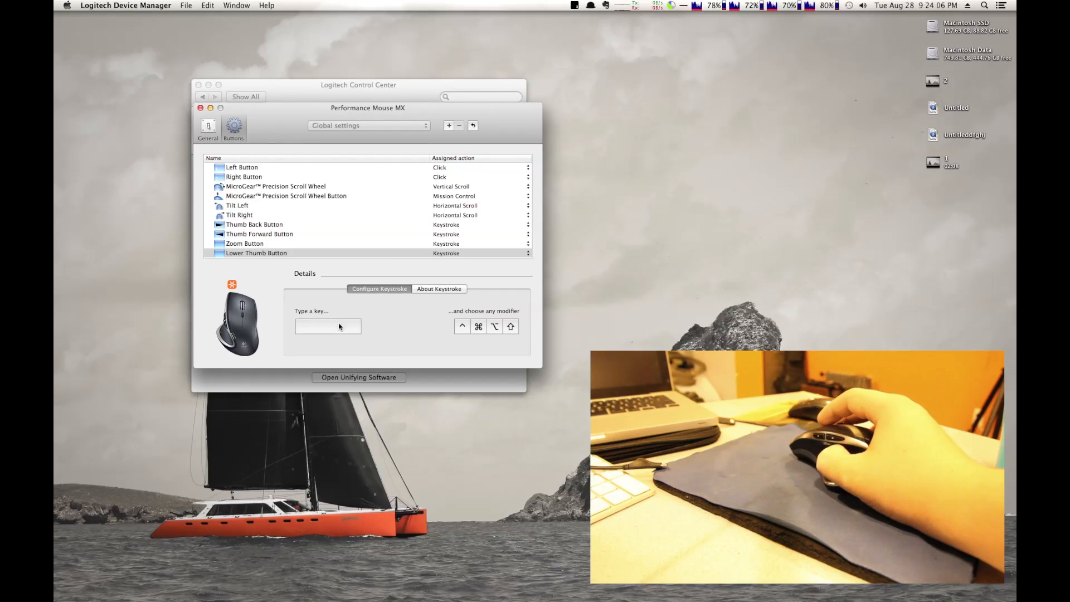
text(L)
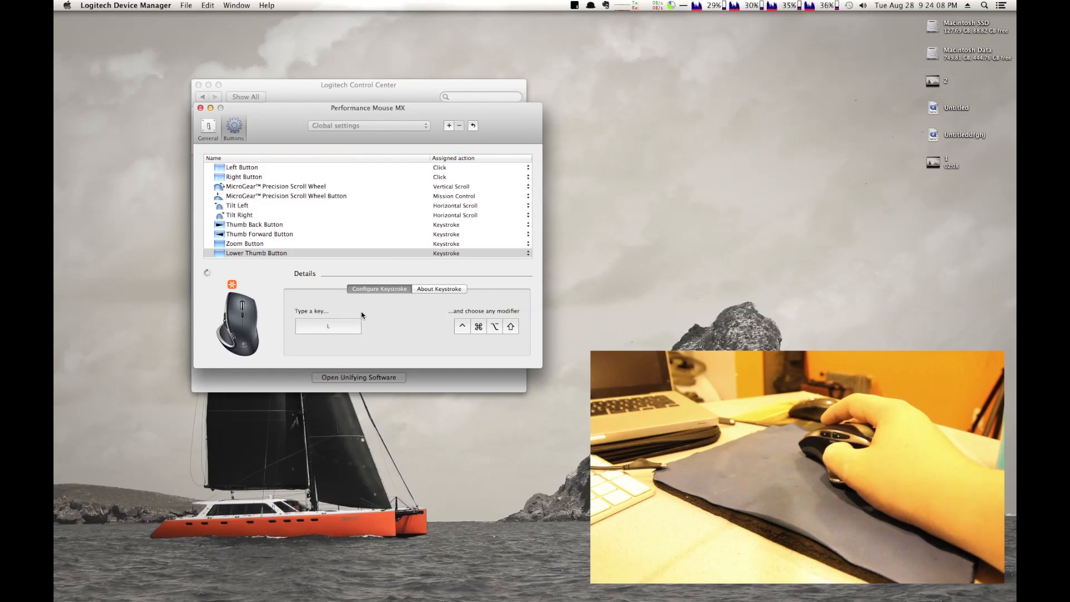